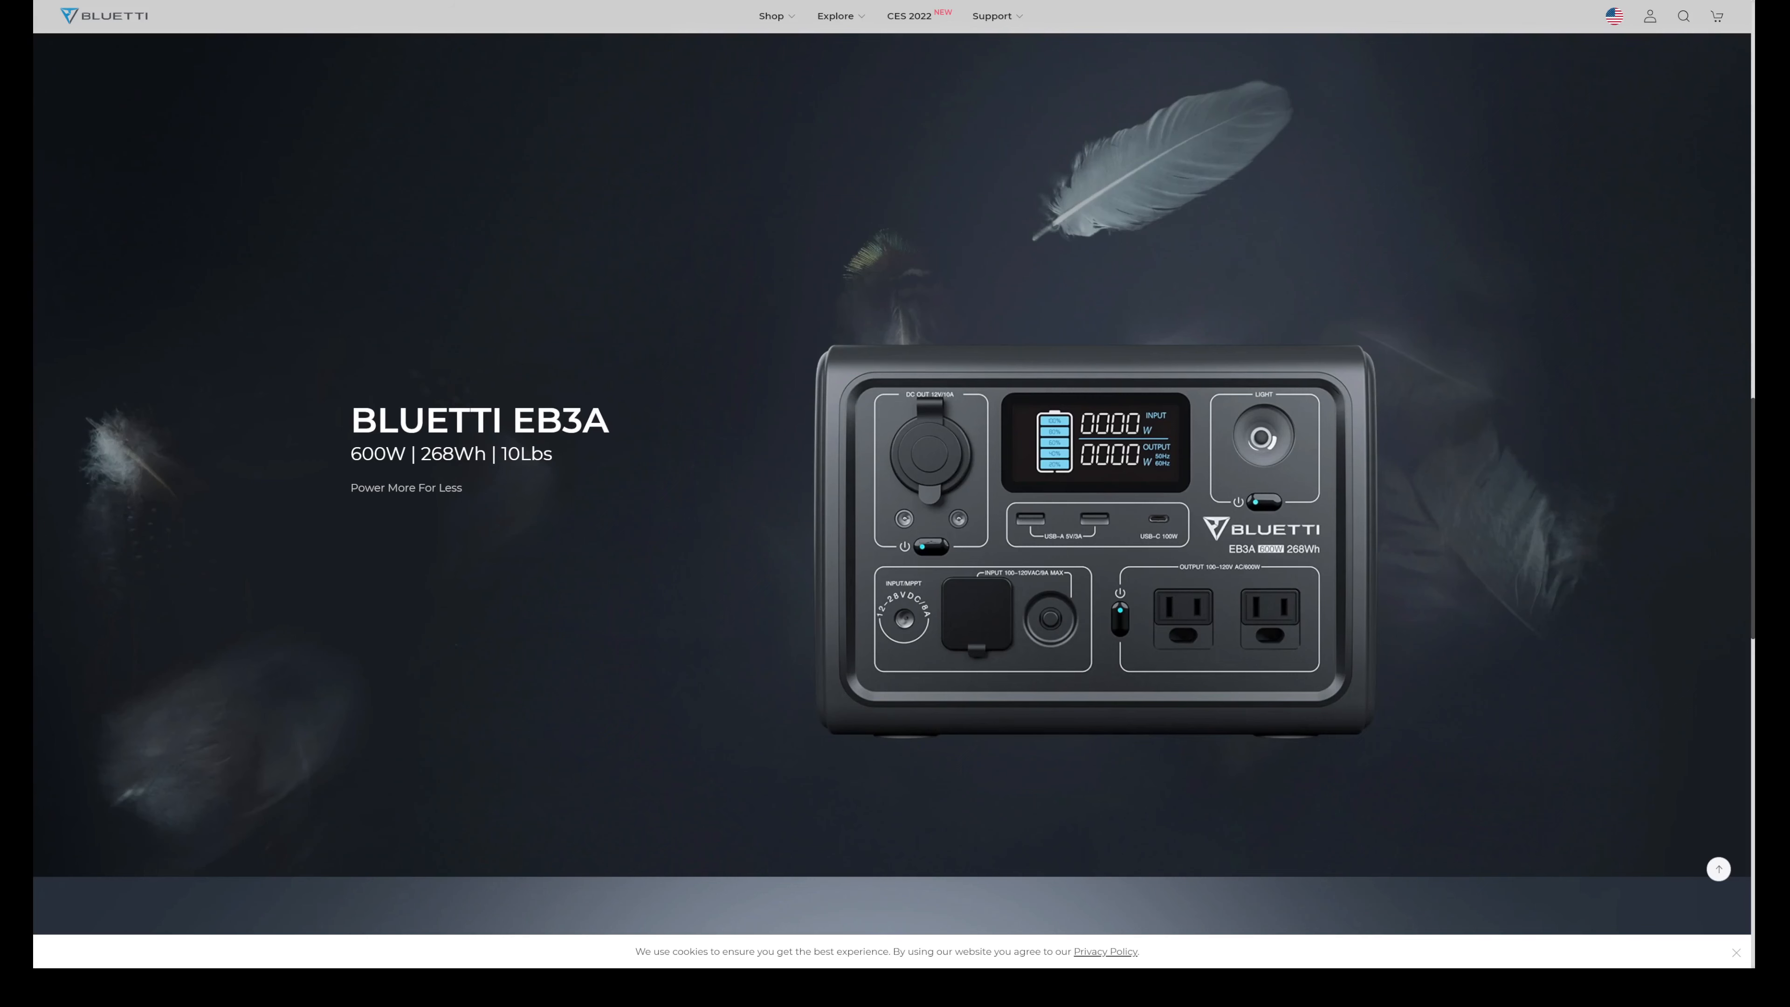
pyautogui.scroll(-3)
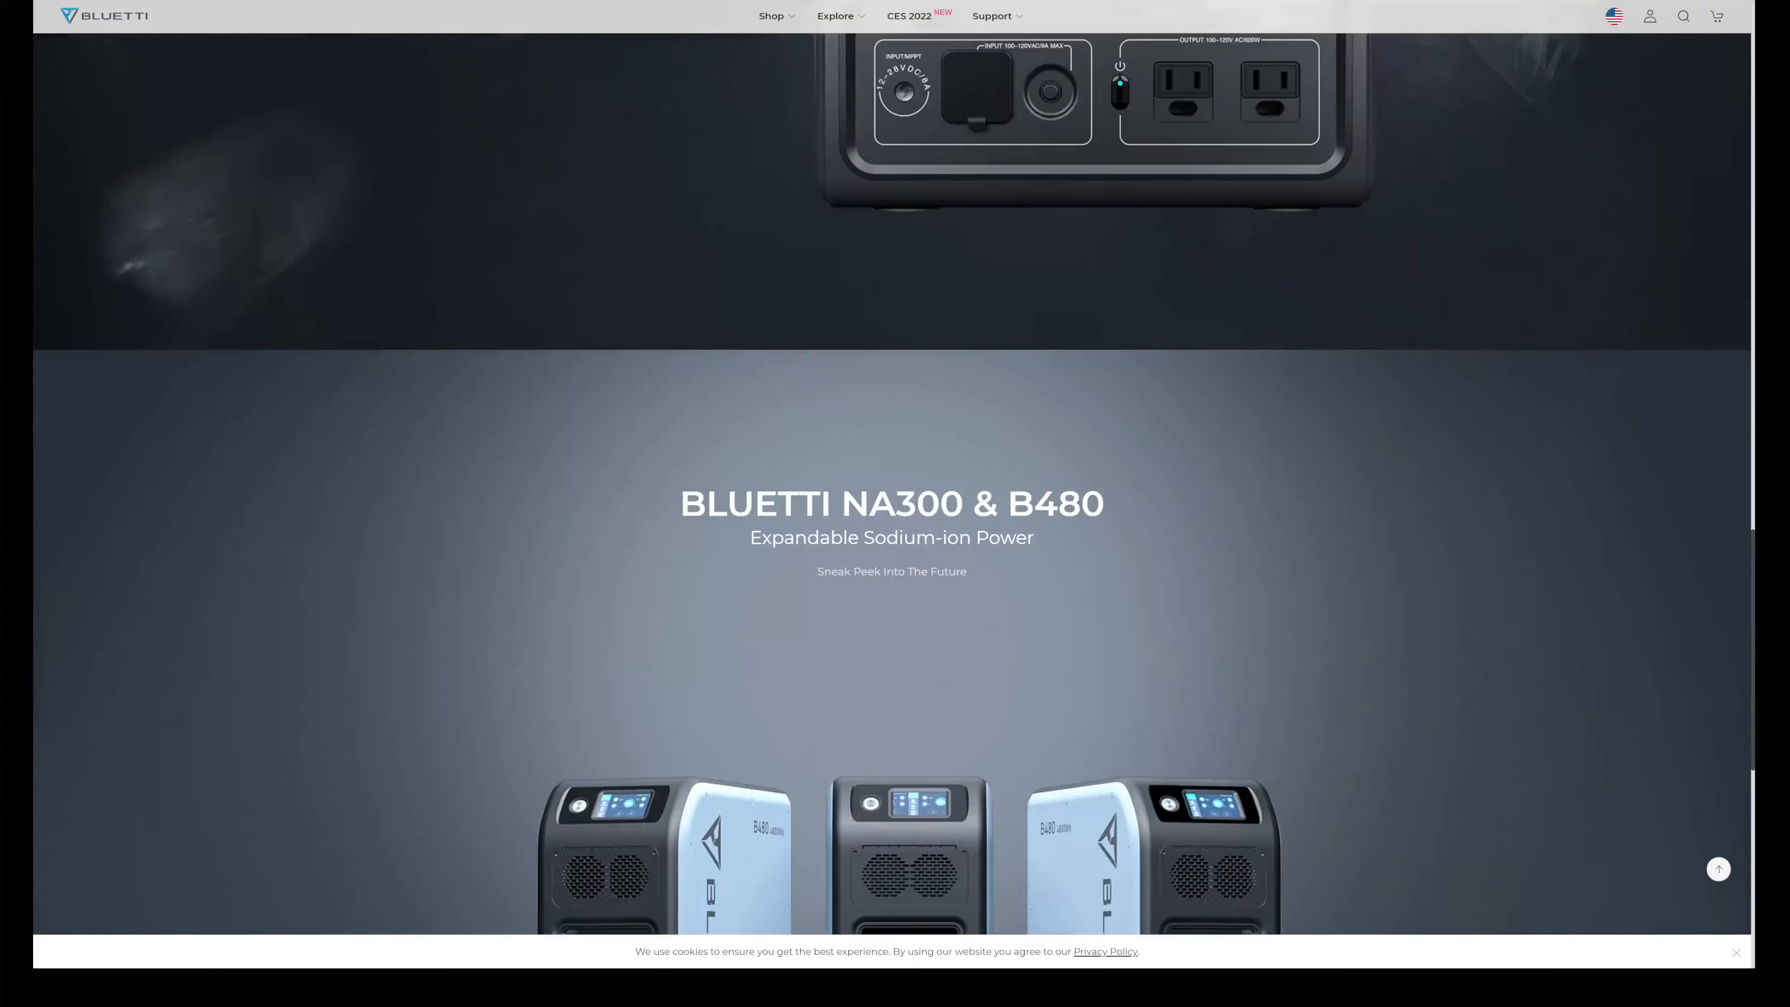
pyautogui.scroll(-3)
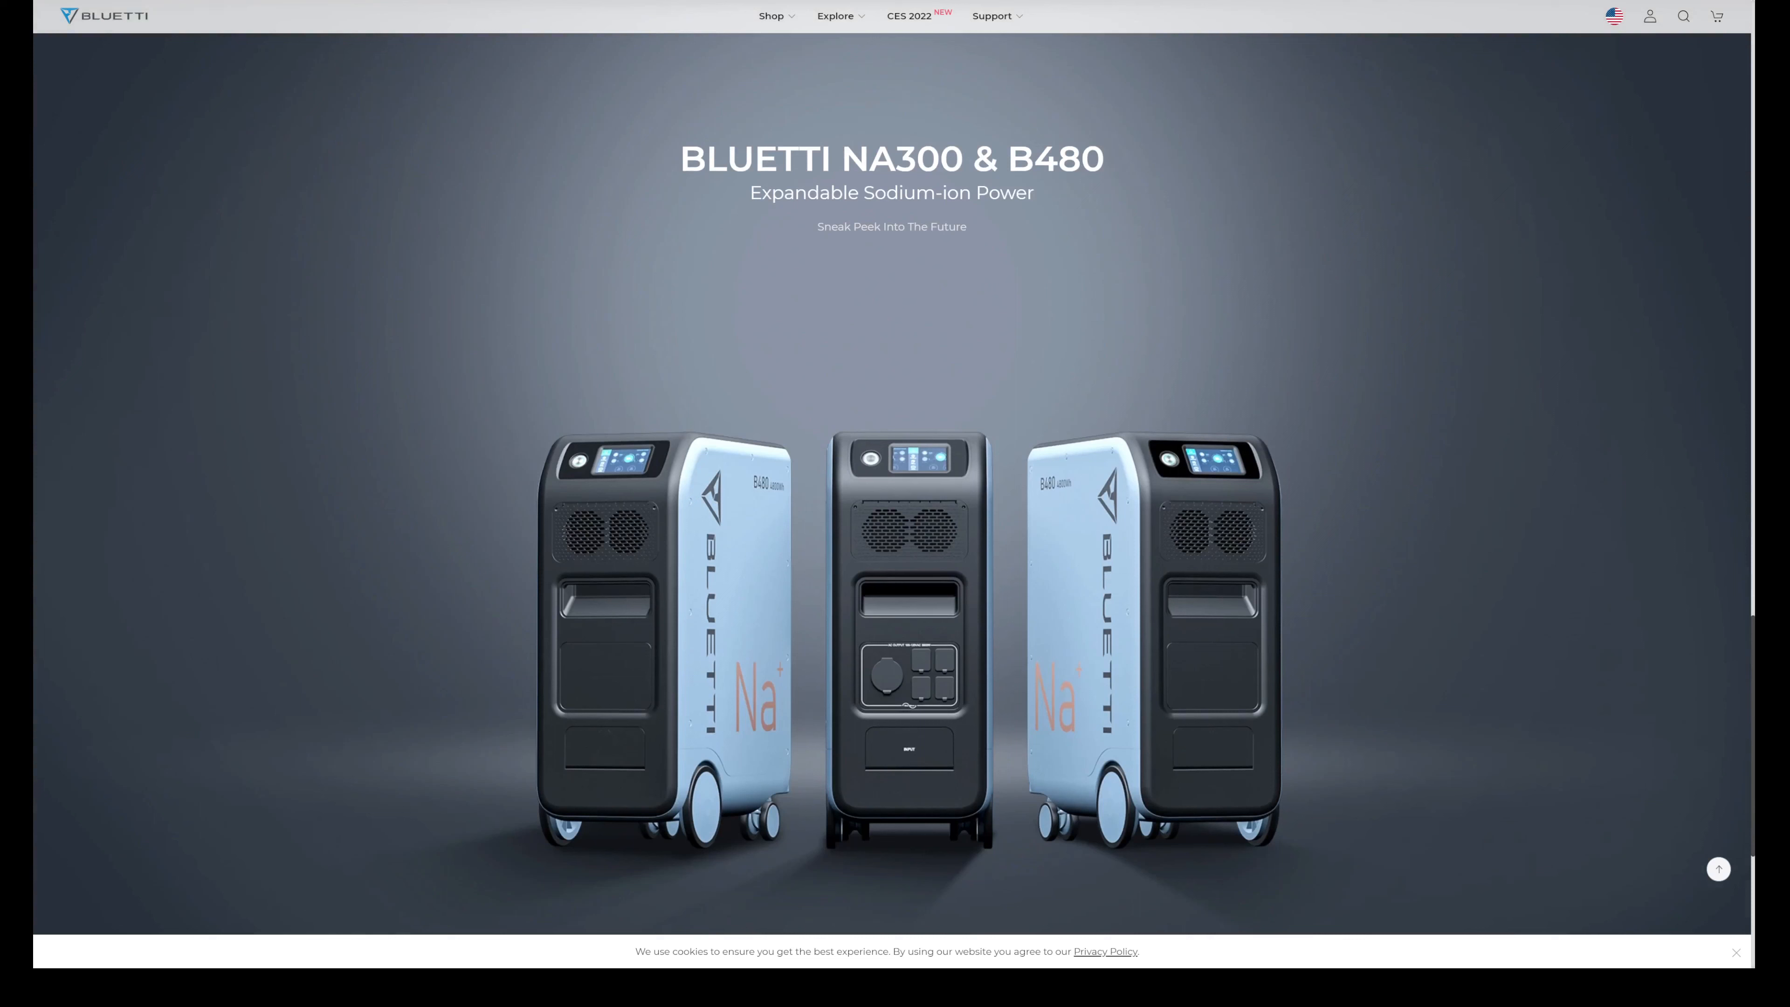